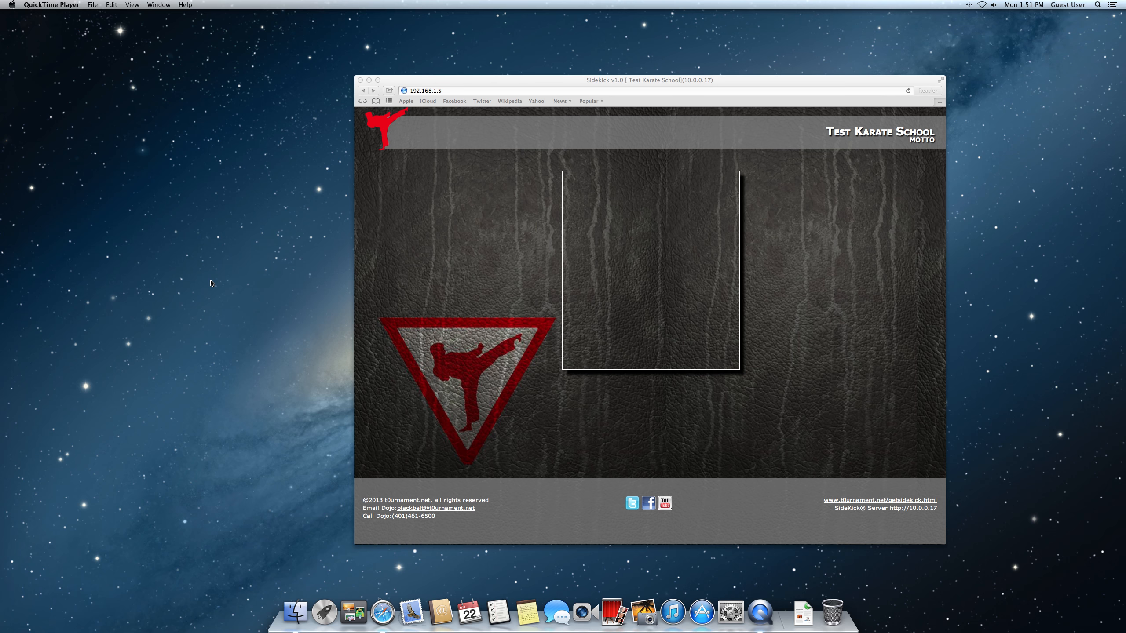
pyautogui.moveTo(568, 459)
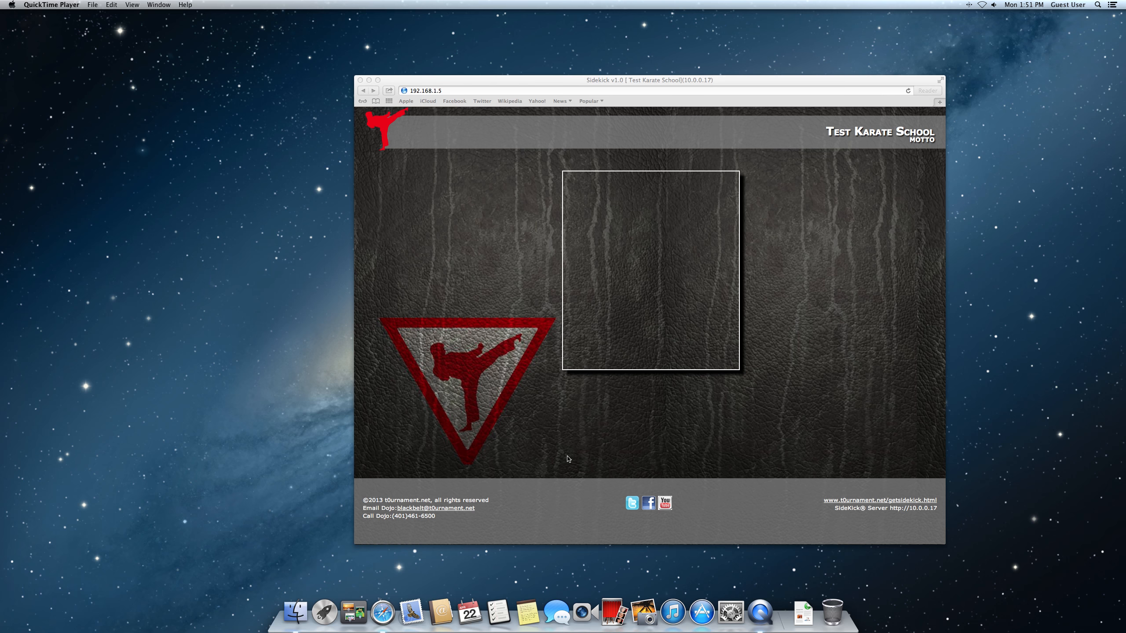
pyautogui.moveTo(575, 485)
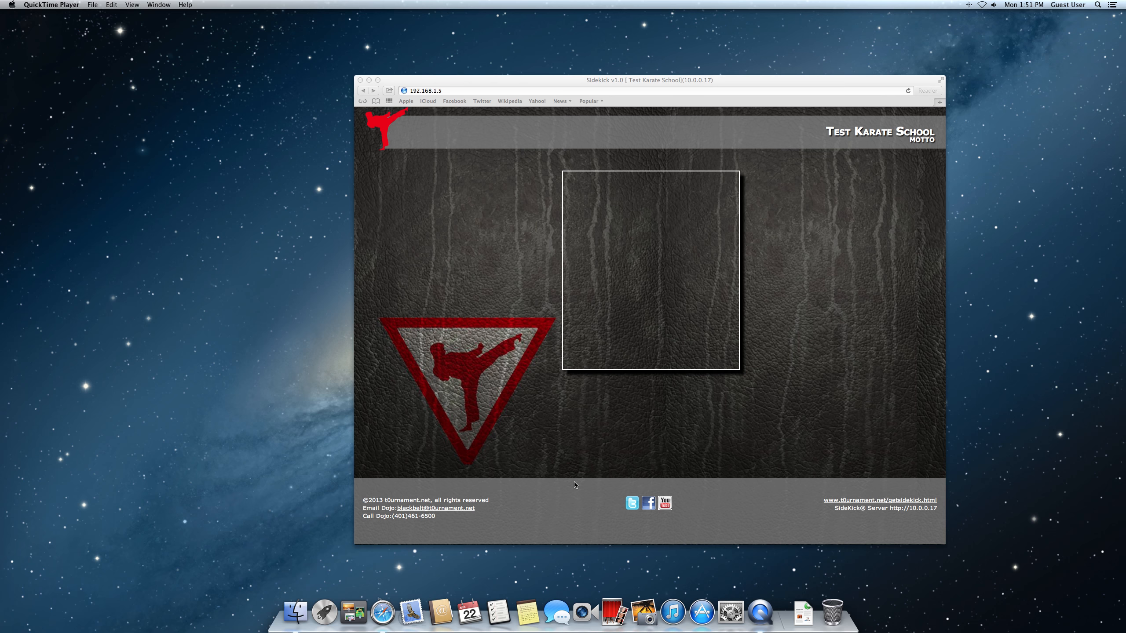
pyautogui.moveTo(922, 519)
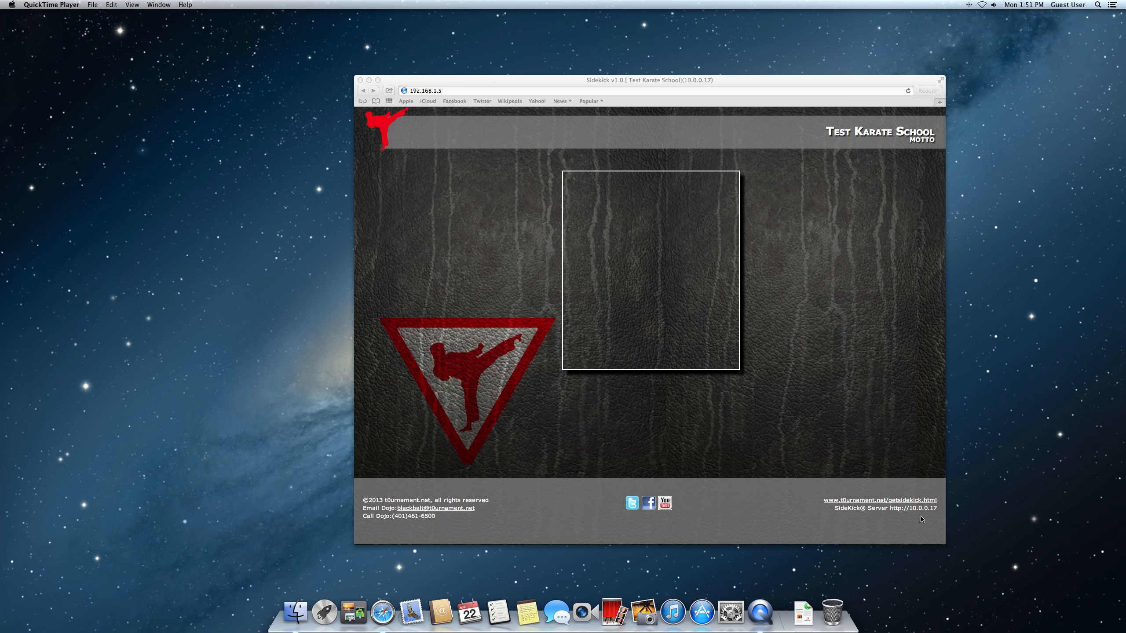
pyautogui.moveTo(891, 518)
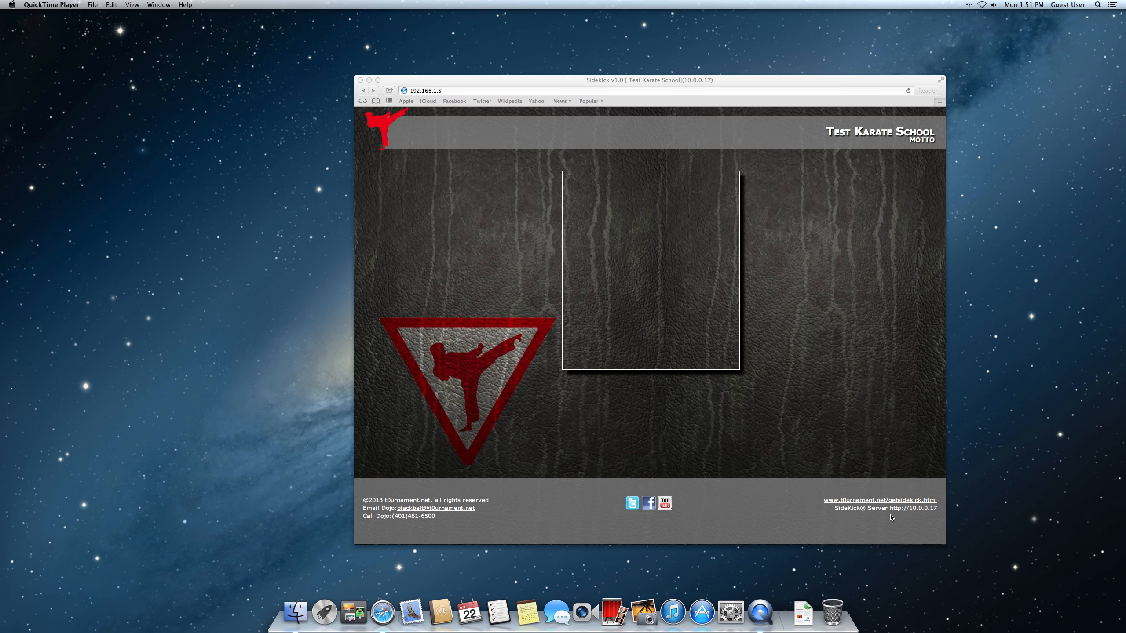
pyautogui.moveTo(926, 512)
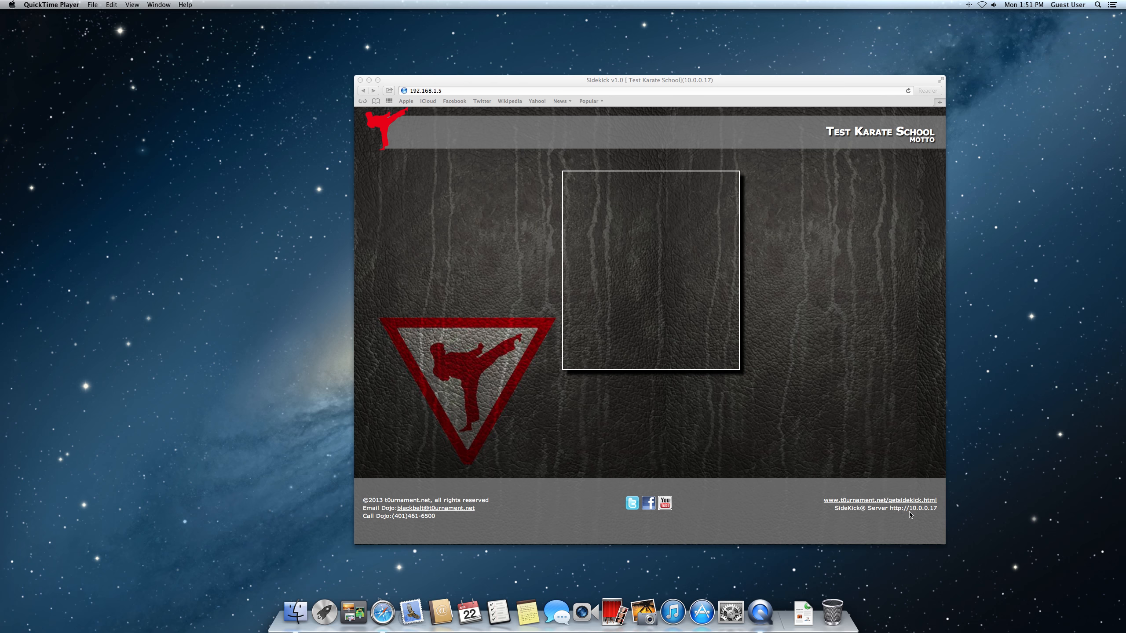
pyautogui.moveTo(448, 93)
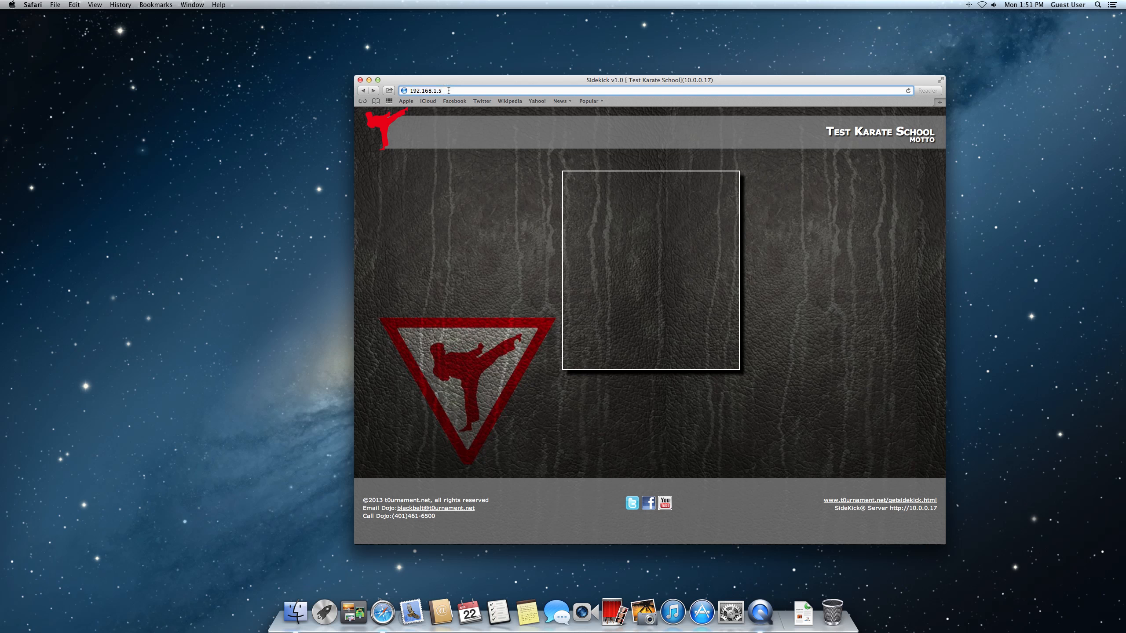
# Go to the /setup page and start editing the dojo's configuration row.
pyautogui.write('/setup')
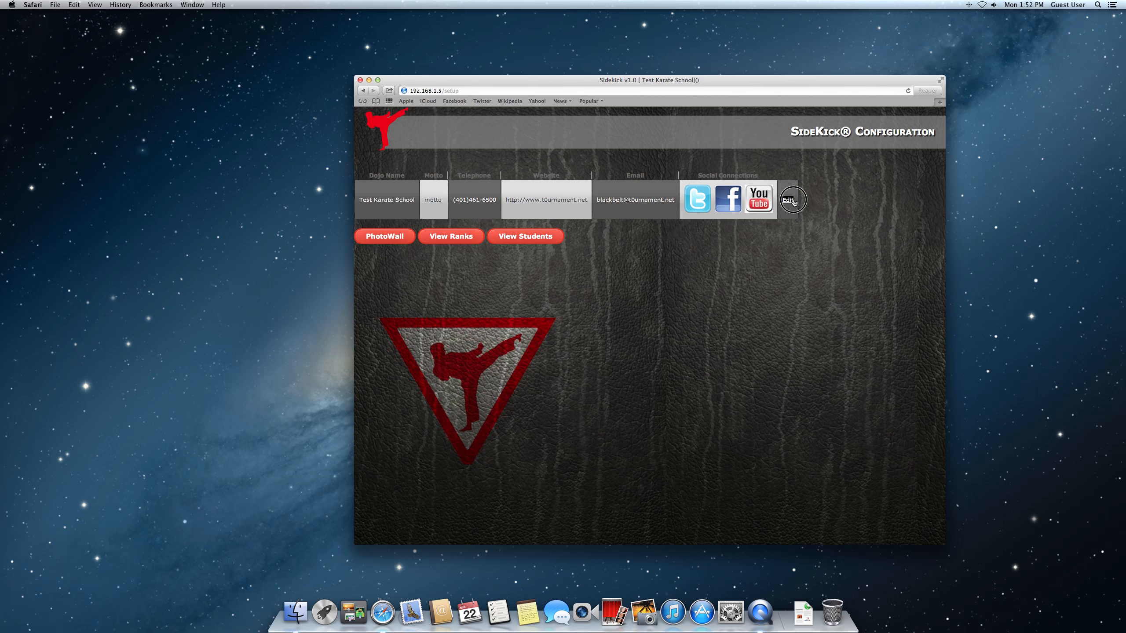
pyautogui.click(791, 200)
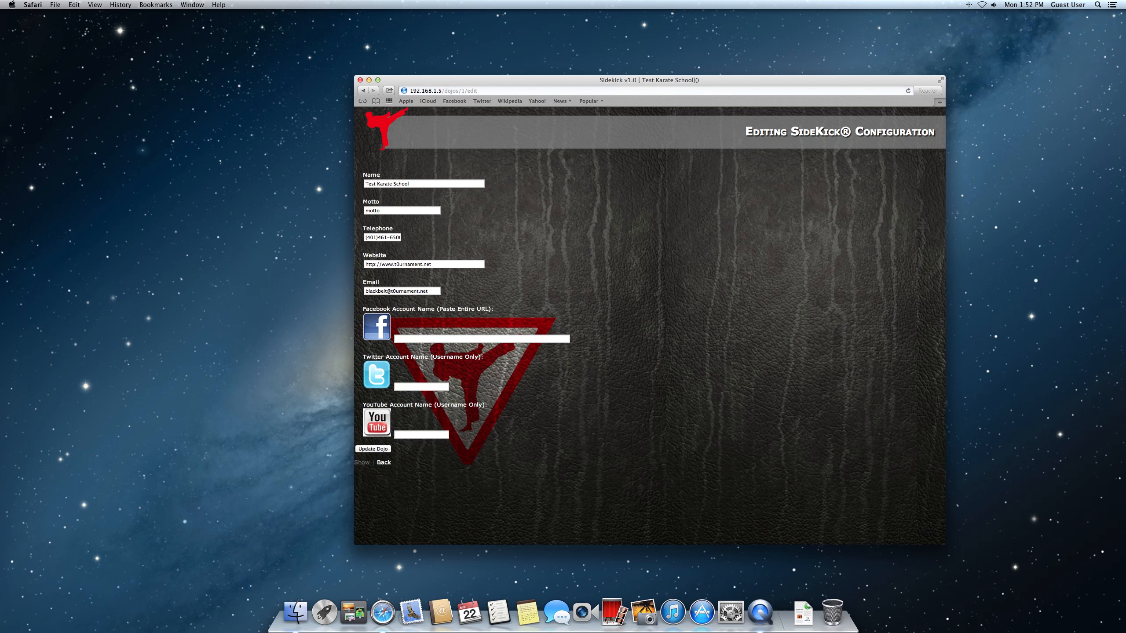
# Replace the dojo name with Kenpo Karate Club and the motto with "Sweep The Leg".
pyautogui.click(424, 184)
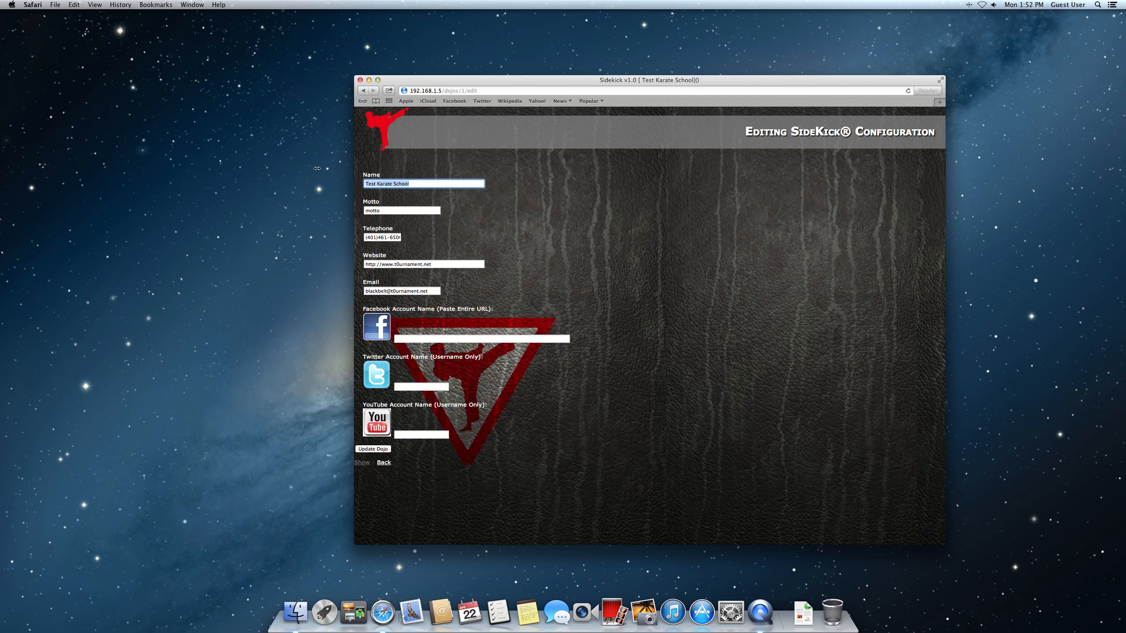
pyautogui.write("Stewart's K")
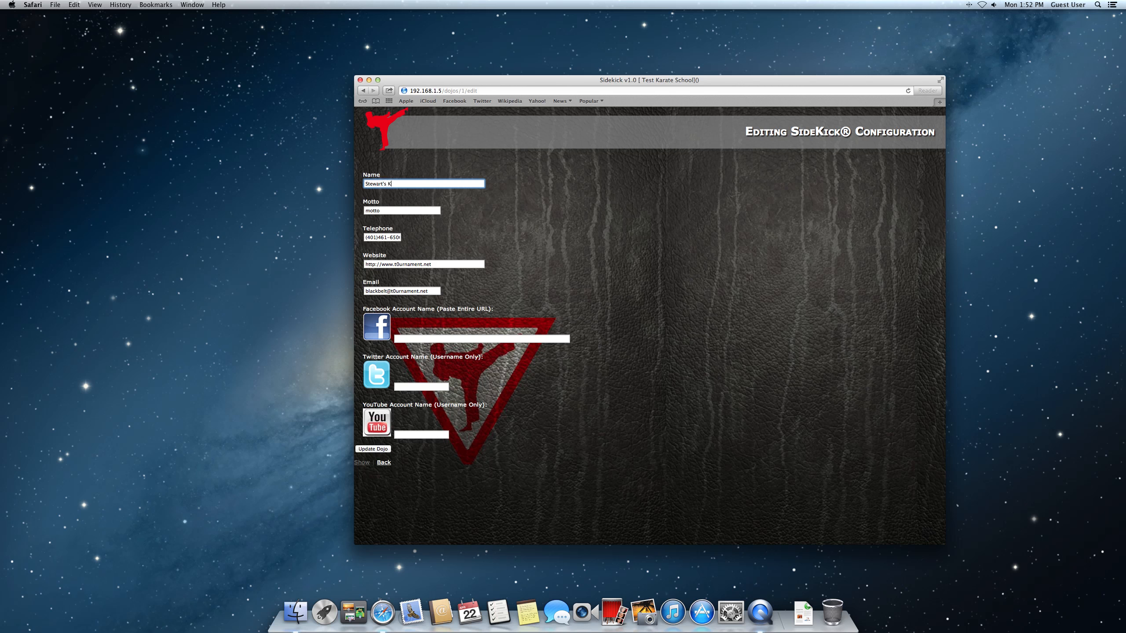
pyautogui.click(402, 209)
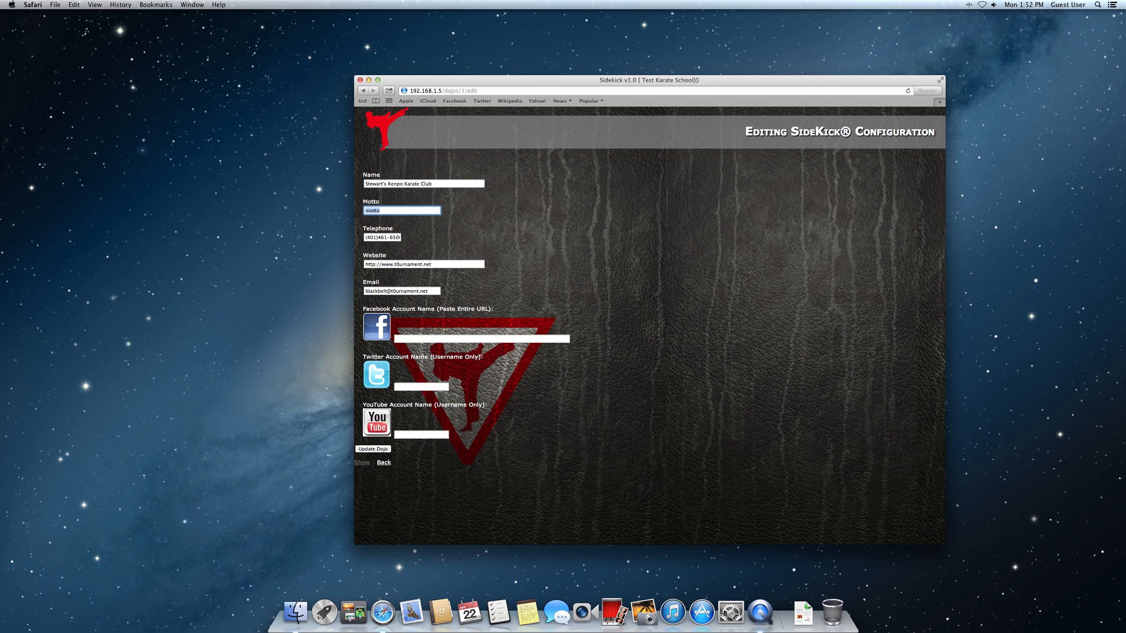
pyautogui.write('"Sweep The Leg')
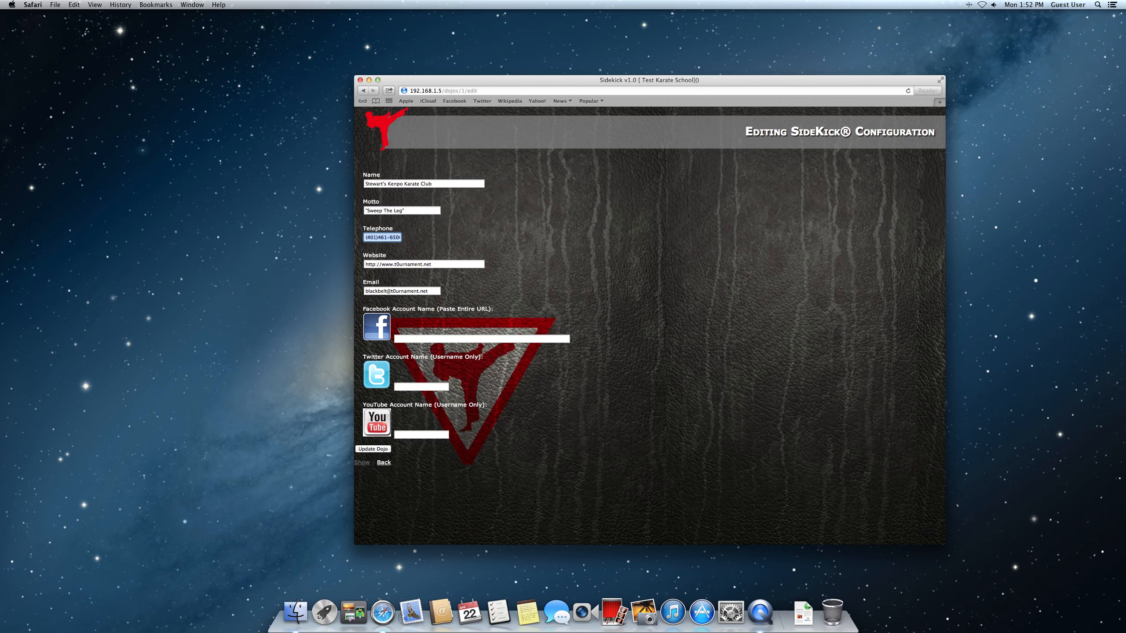
# Review the telephone number, contact email and Twitter account fields without changing them.
pyautogui.click(424, 264)
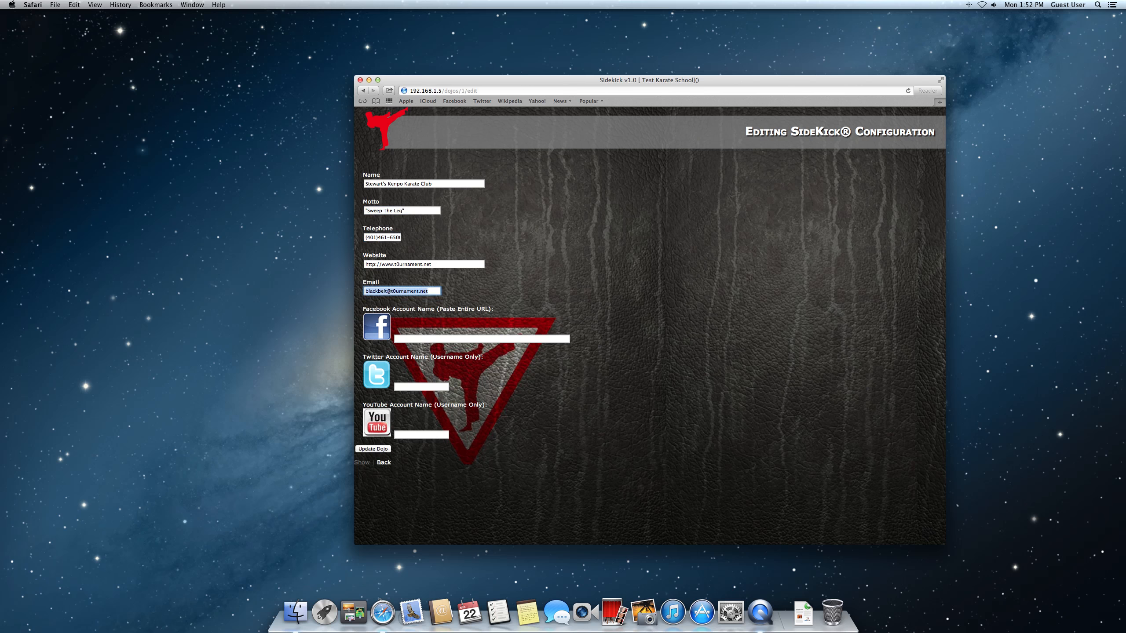
pyautogui.click(481, 338)
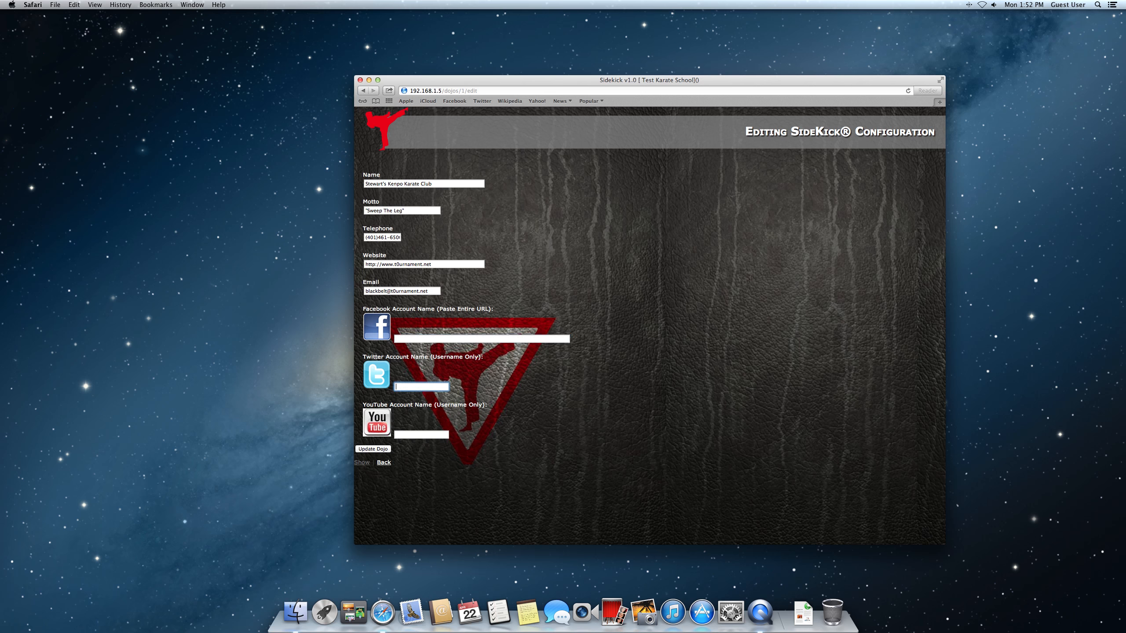
pyautogui.click(421, 434)
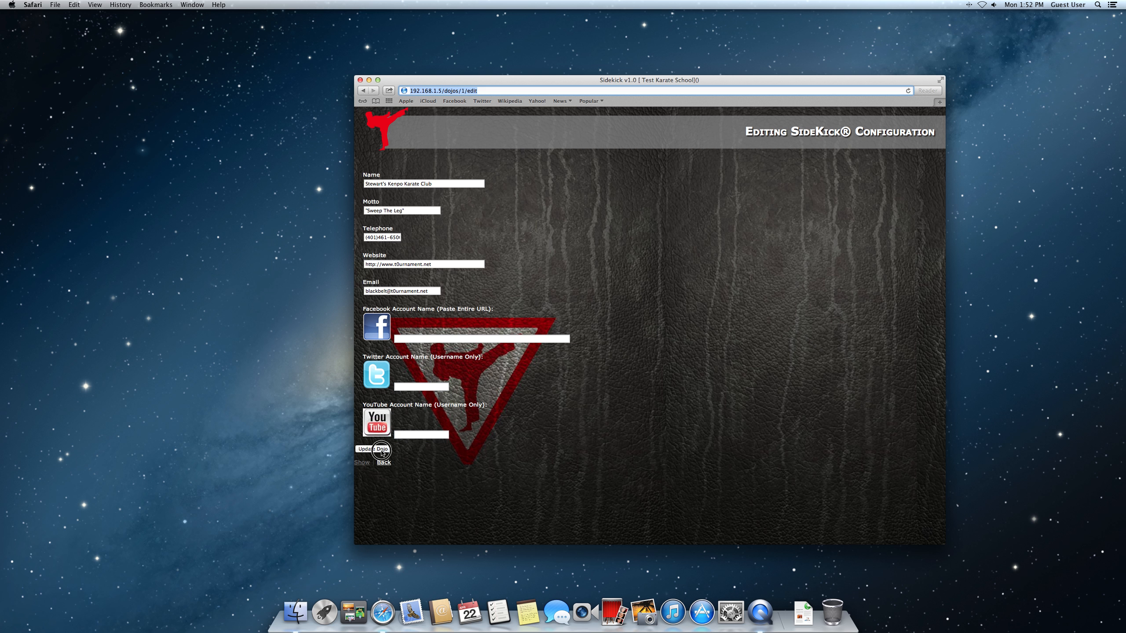
# Save the dojo update, glance at the belt ranks list and return to the configuration page.
pyautogui.click(363, 448)
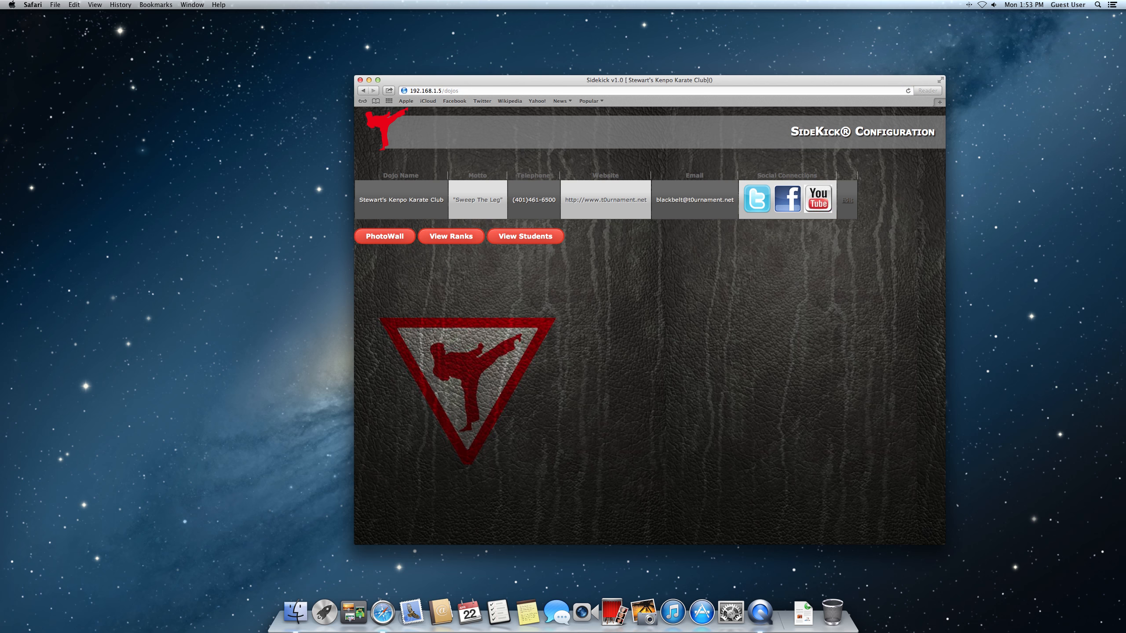
pyautogui.click(450, 237)
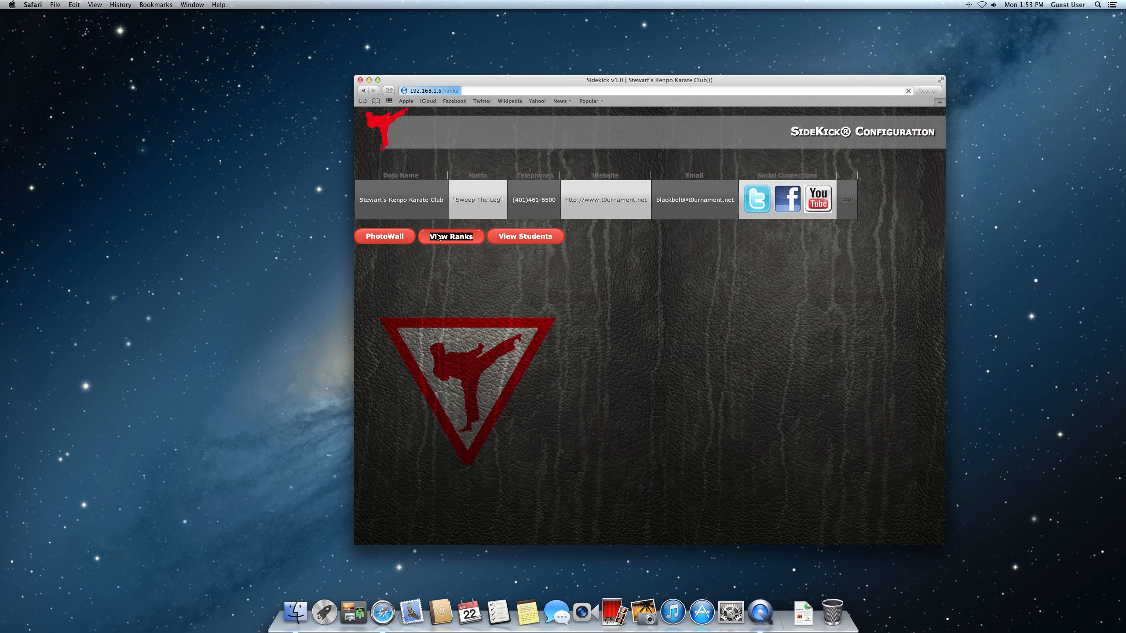
pyautogui.click(450, 236)
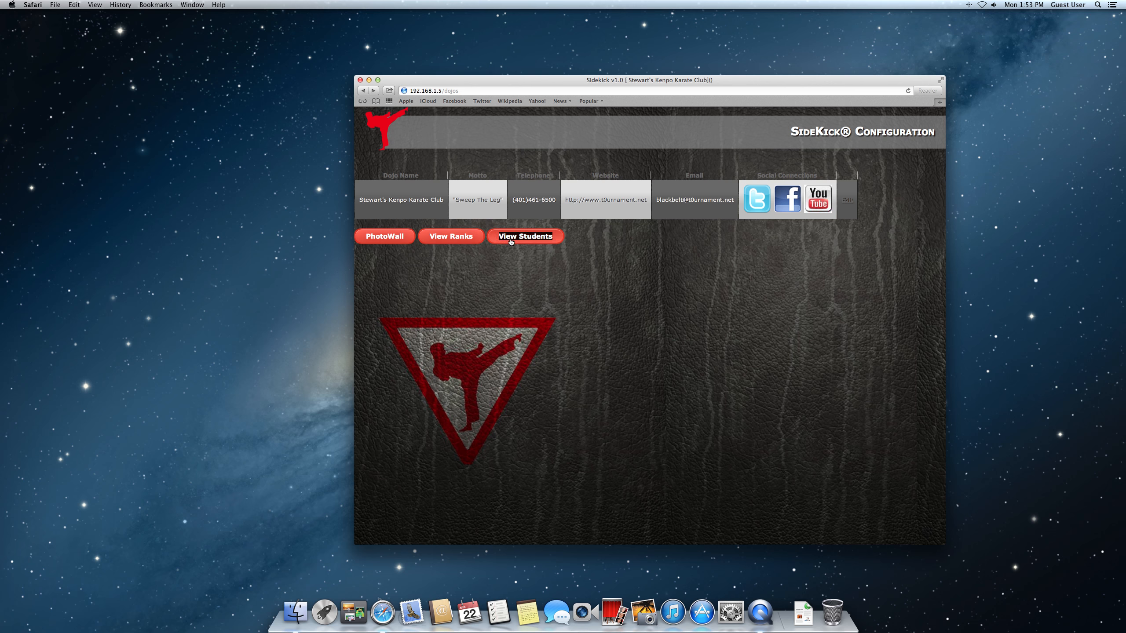
# Show the student Profiles list, which has no students yet.
pyautogui.click(525, 237)
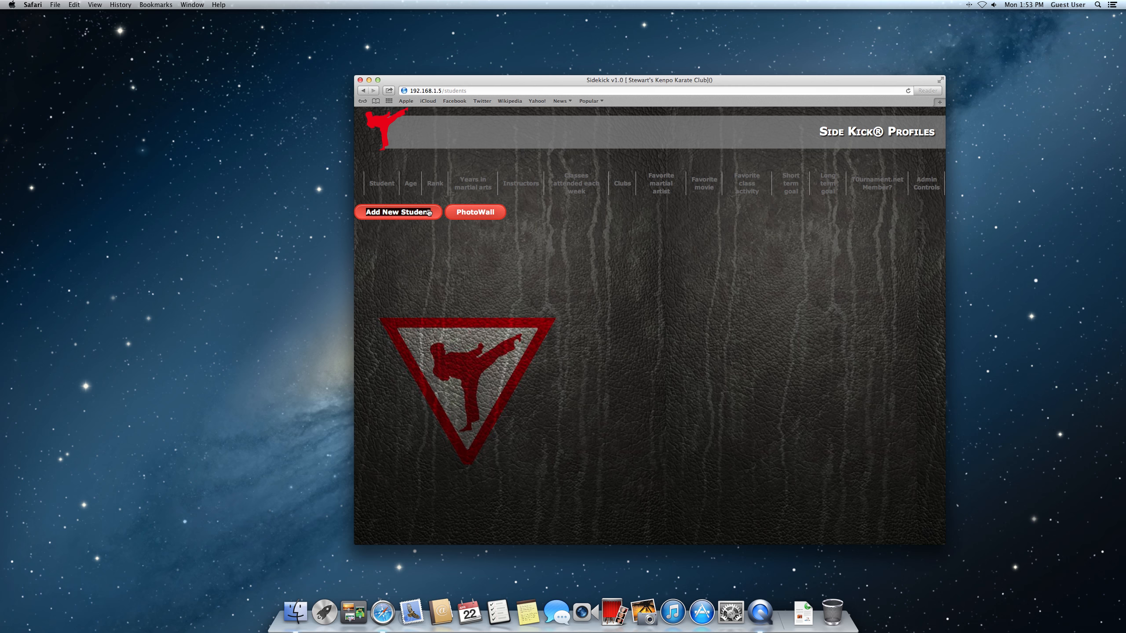
# Start a new student and enter the name, age 34, Purple Belt, 23 years' training, instructor Shihan and 2 weekly classes.
pyautogui.click(397, 212)
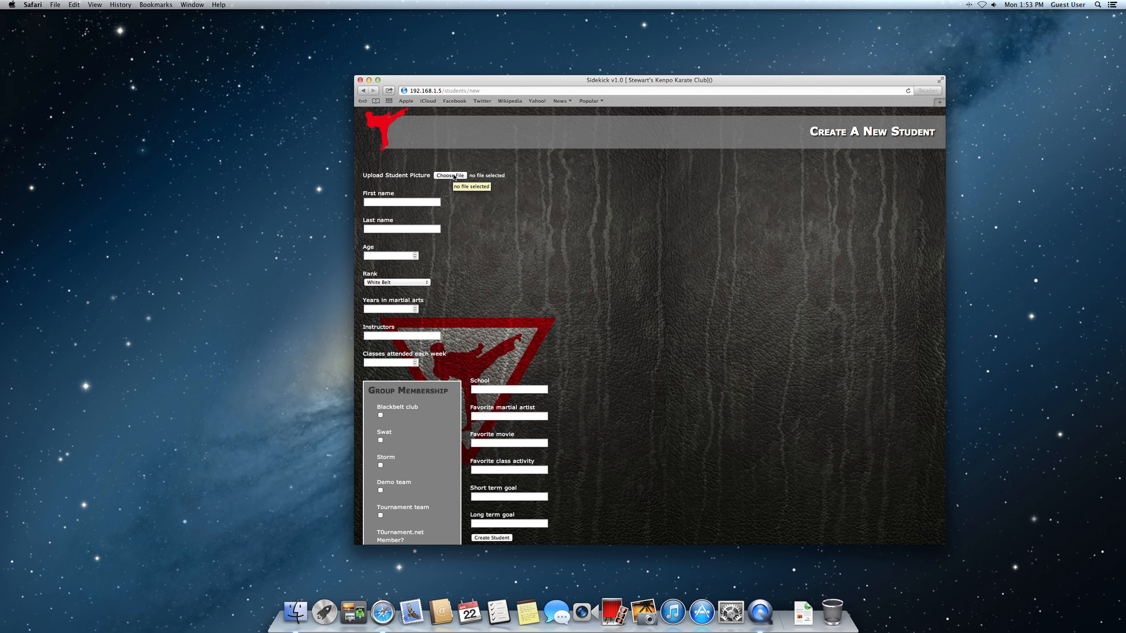
pyautogui.moveTo(450, 175)
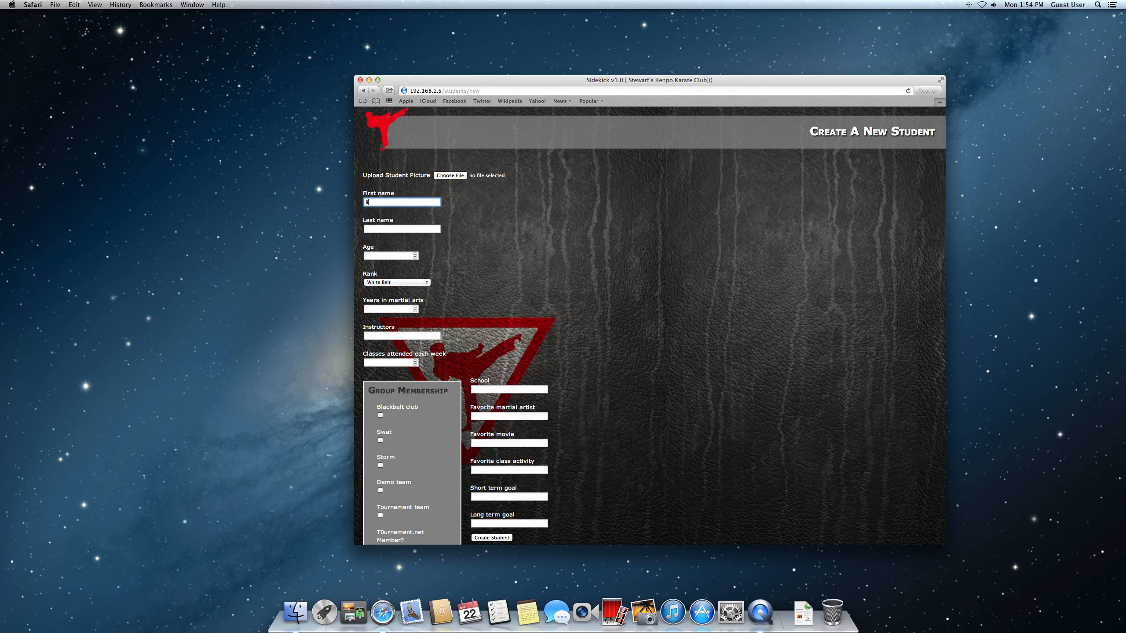
pyautogui.write('St')
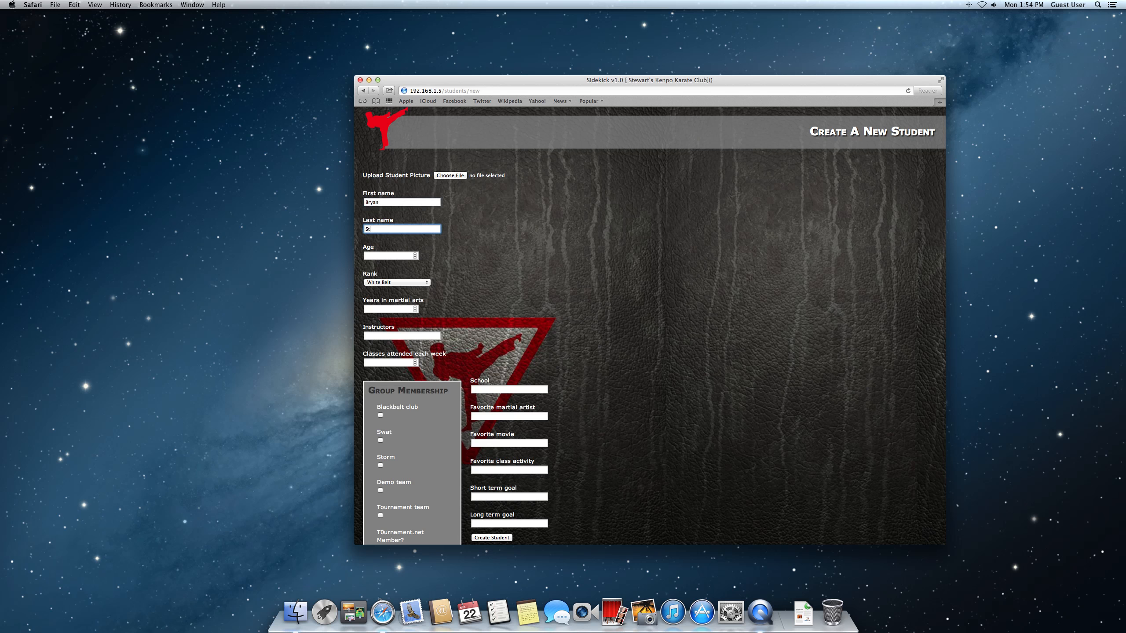
pyautogui.write('34')
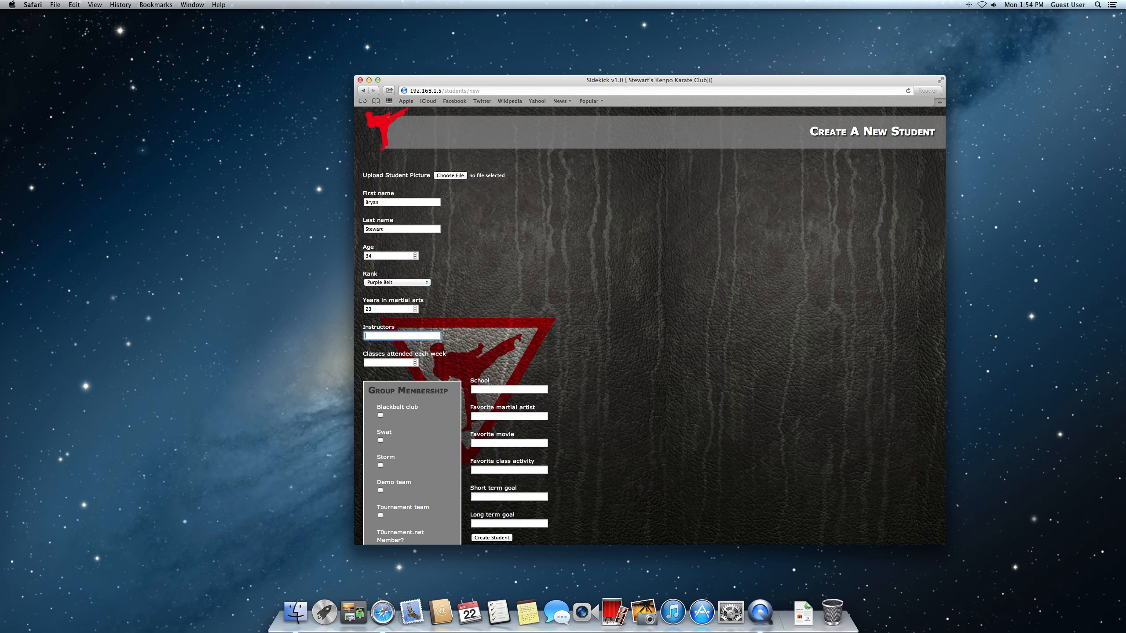
pyautogui.write('Shihan')
pyautogui.click(390, 363)
pyautogui.write('2')
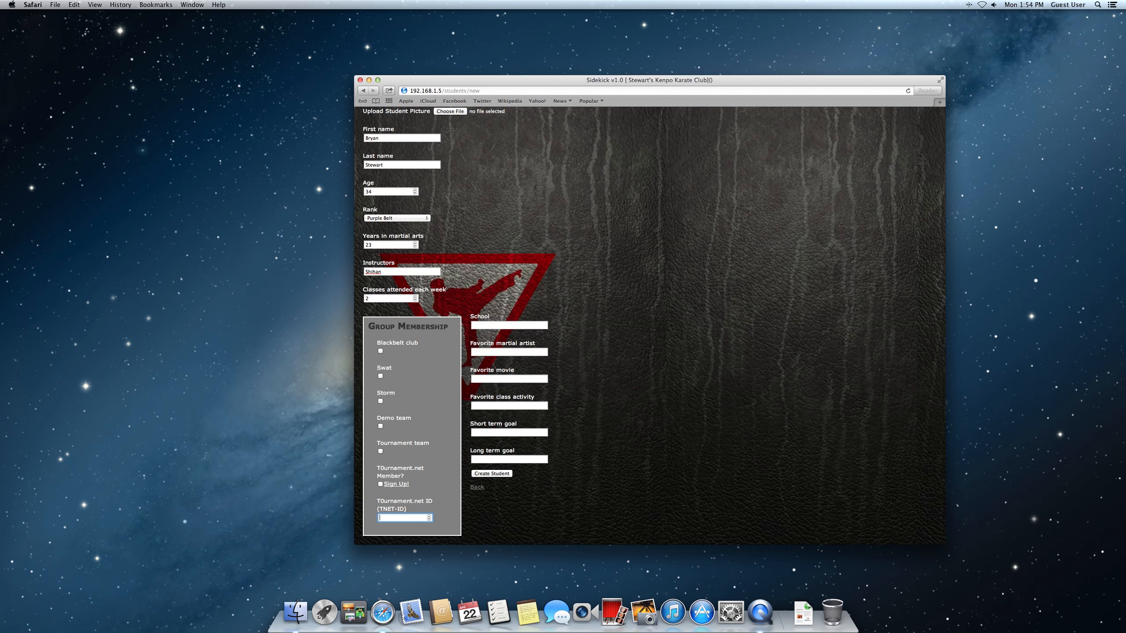
# Enter school DRKA and favourite martial artist Chuck Norris.
pyautogui.click(509, 325)
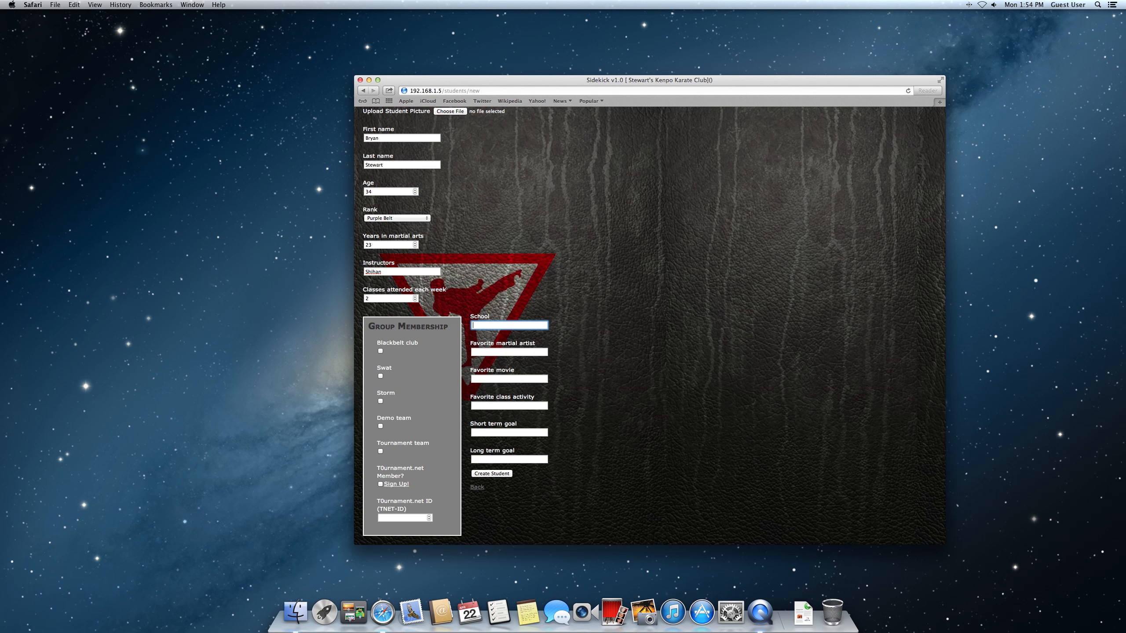
pyautogui.write('DRKA')
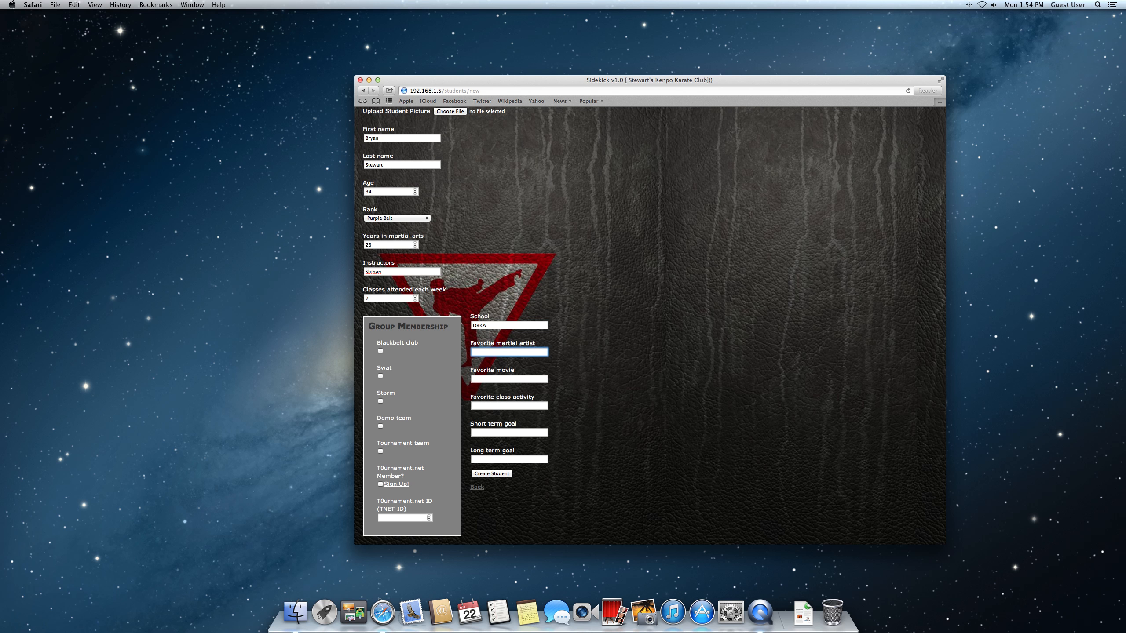
pyautogui.write('Chuck Norris')
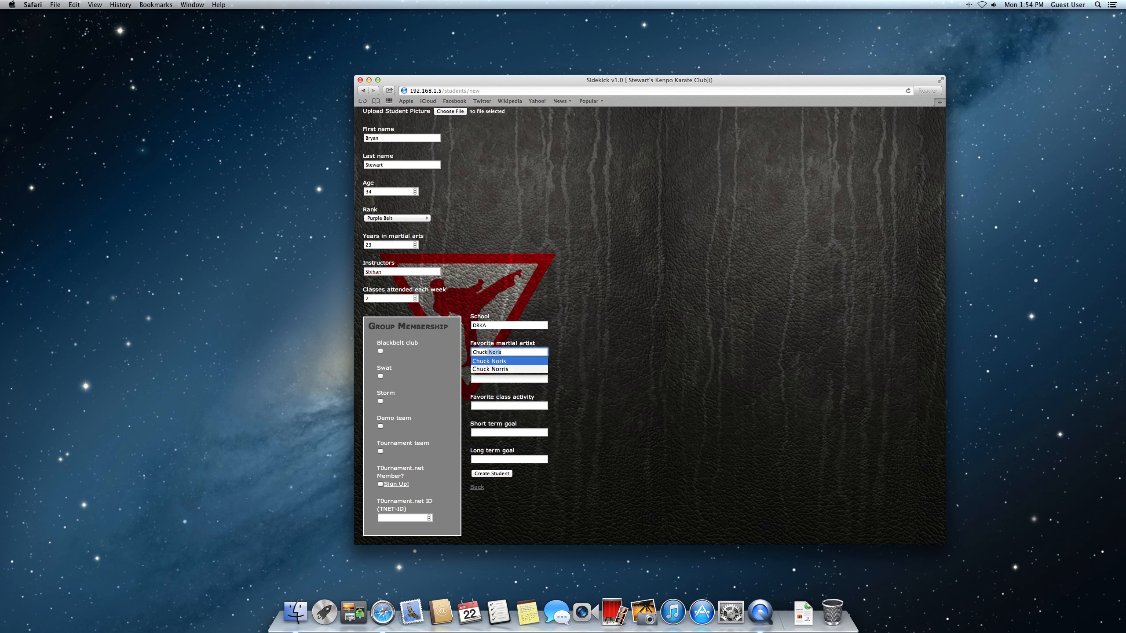
pyautogui.click(488, 352)
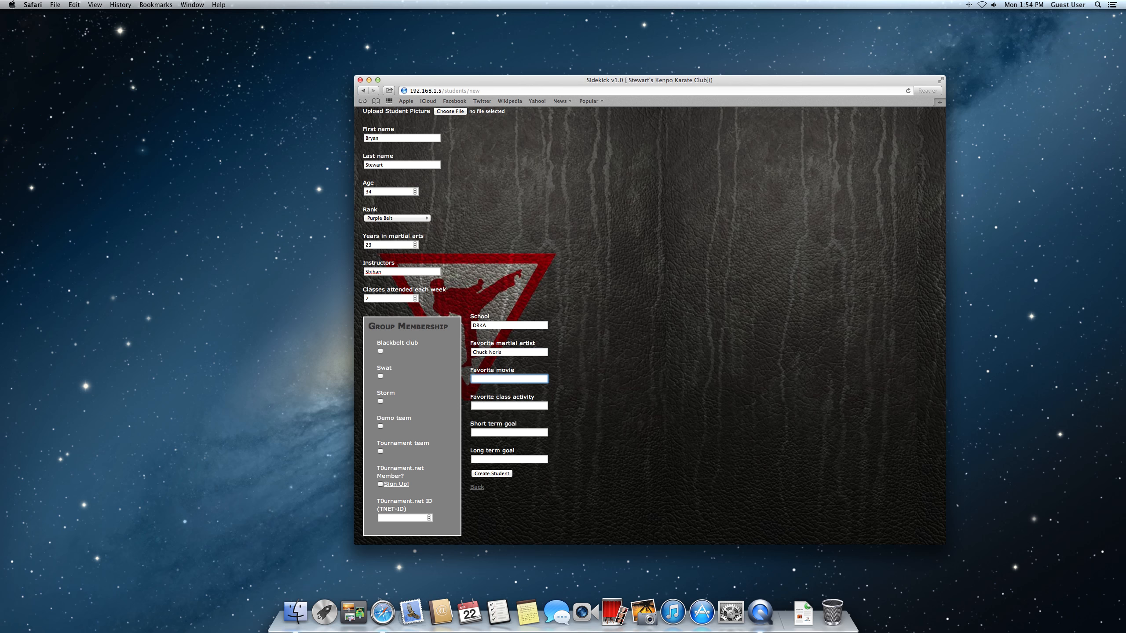
# Enter favourite movie The Karate Kid, activity Sparring, and goals Black Belt and Success.
pyautogui.write('The Karate Kid')
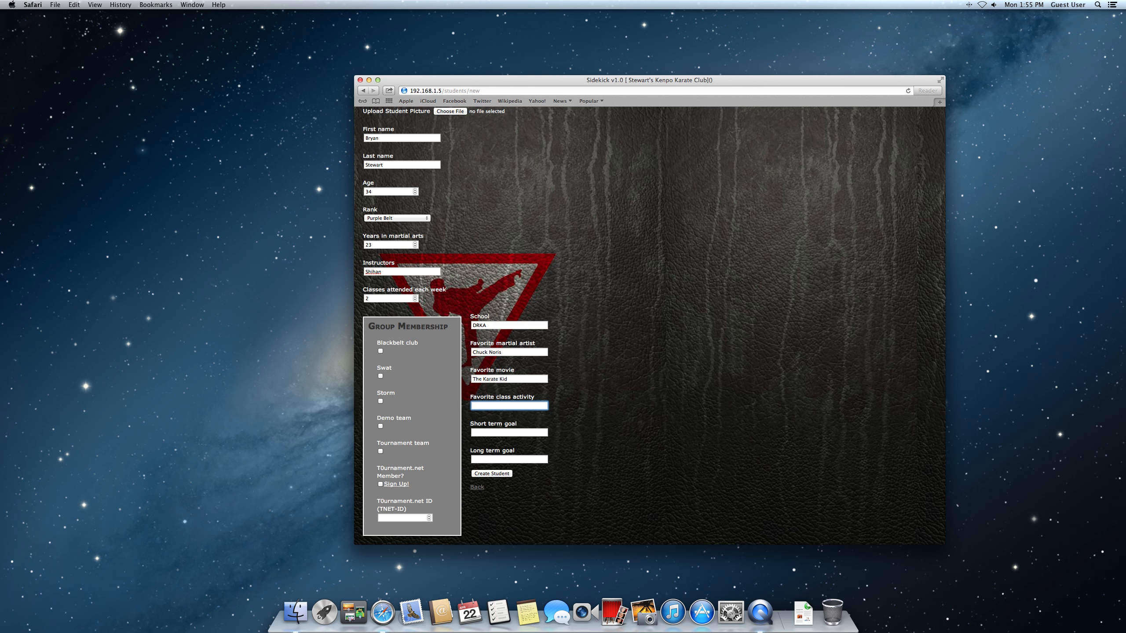
pyautogui.write('Sparring')
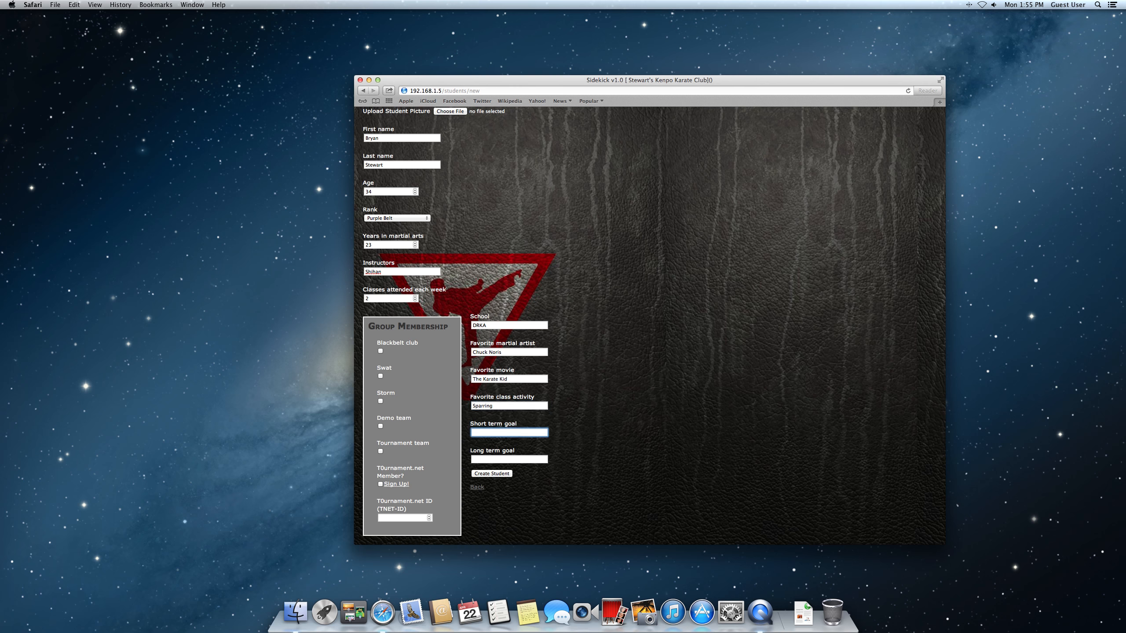
pyautogui.write('Black')
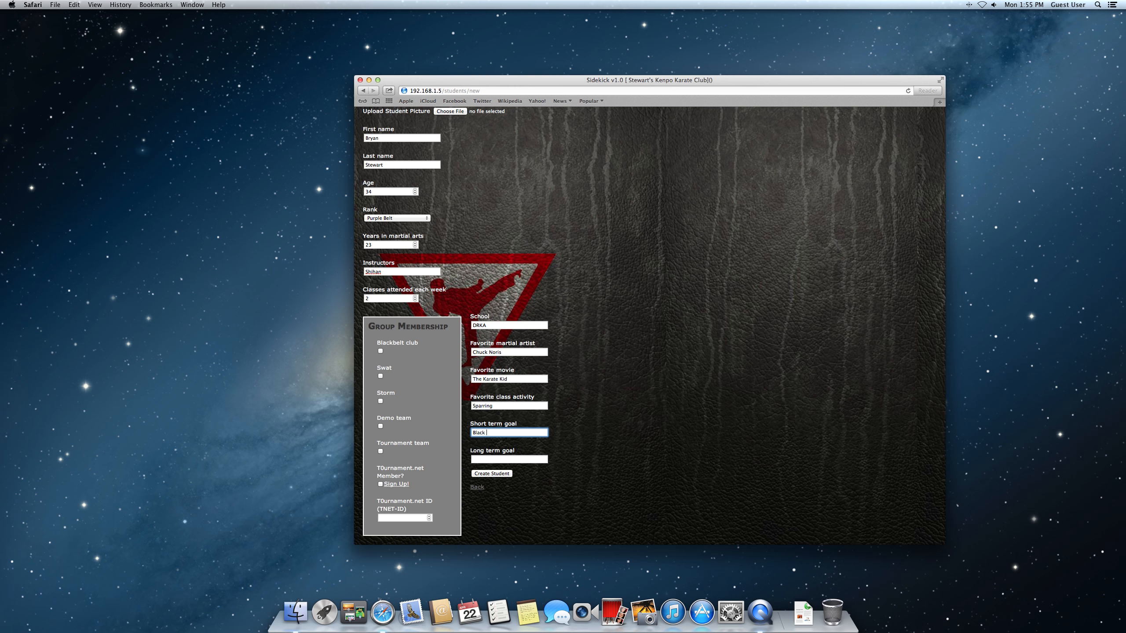
pyautogui.write('Success')
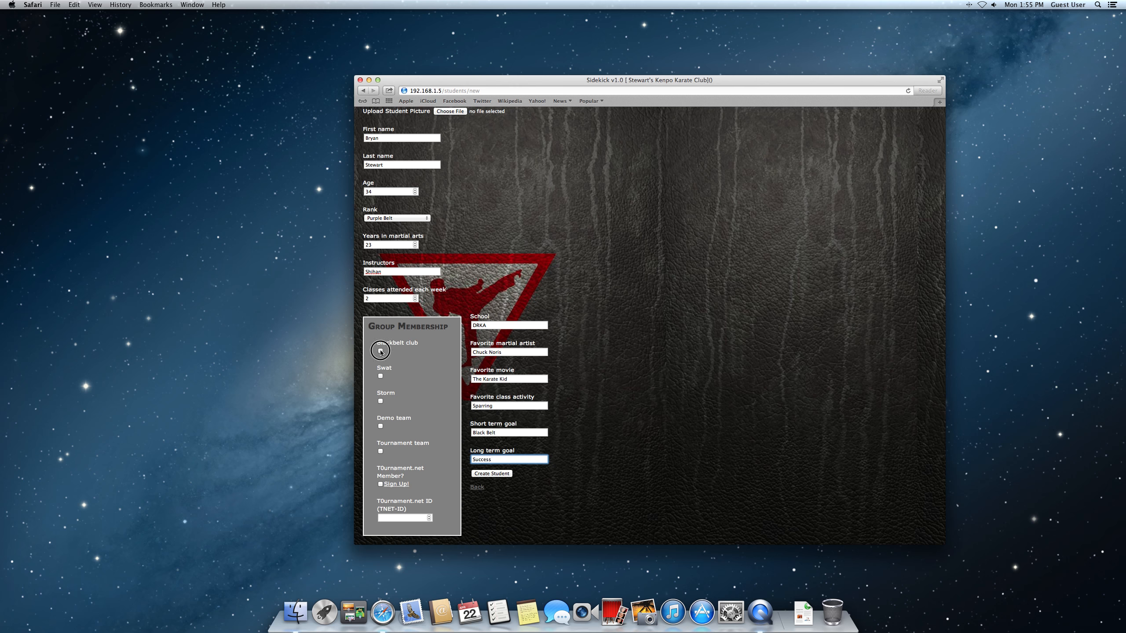
# Add the student to the Blackbelt club, Swat, Storm, Demo team and Tournament team groups.
pyautogui.click(381, 378)
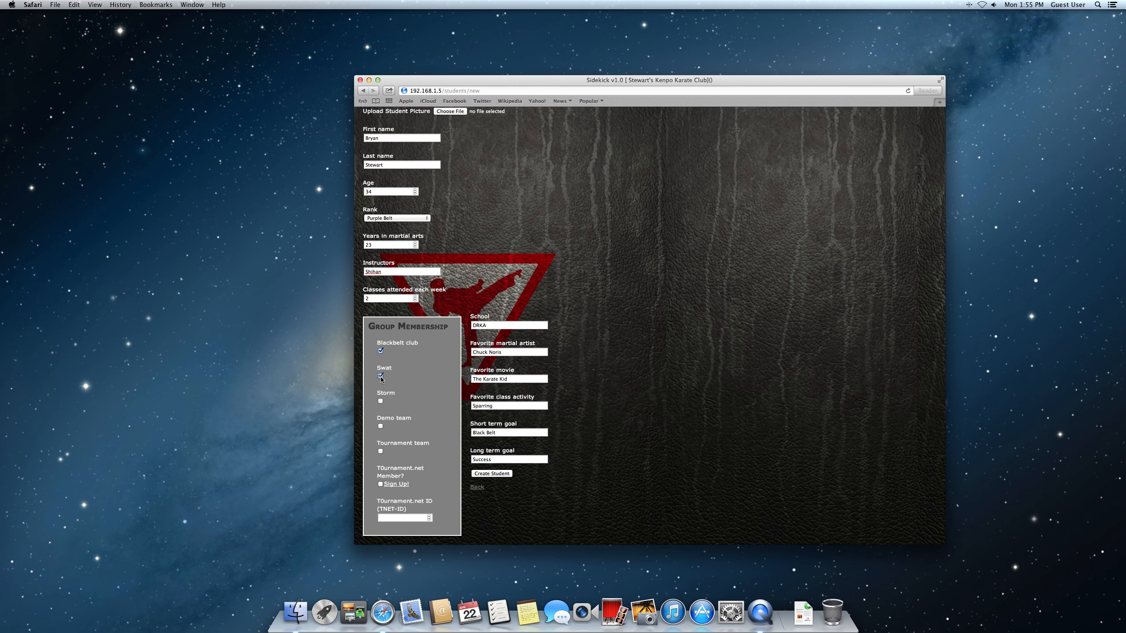
pyautogui.click(381, 401)
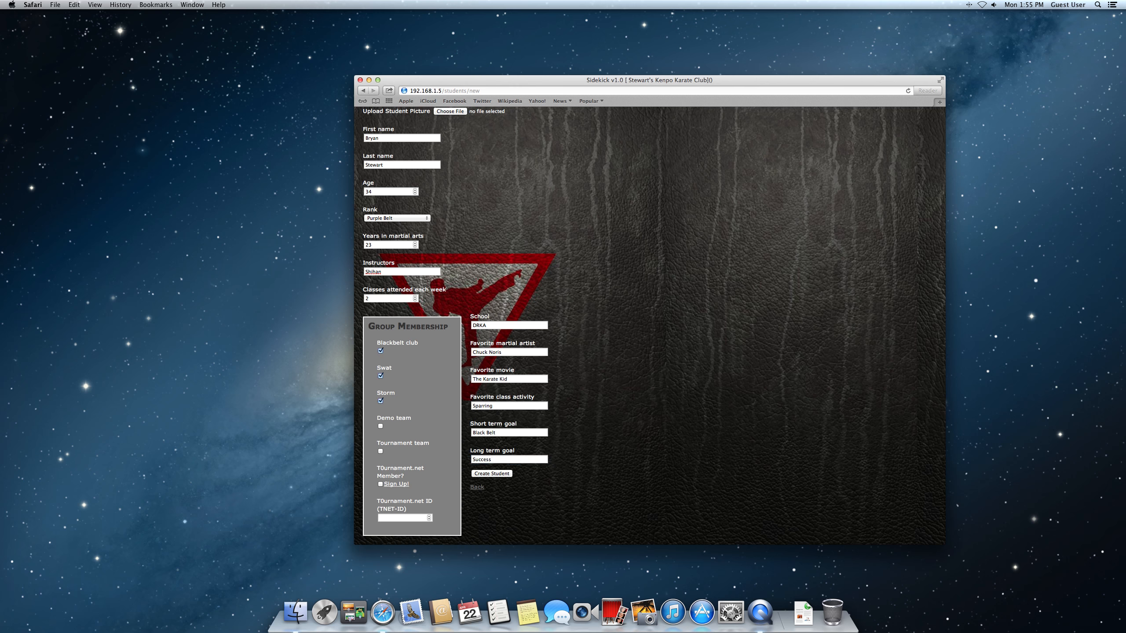
pyautogui.click(381, 426)
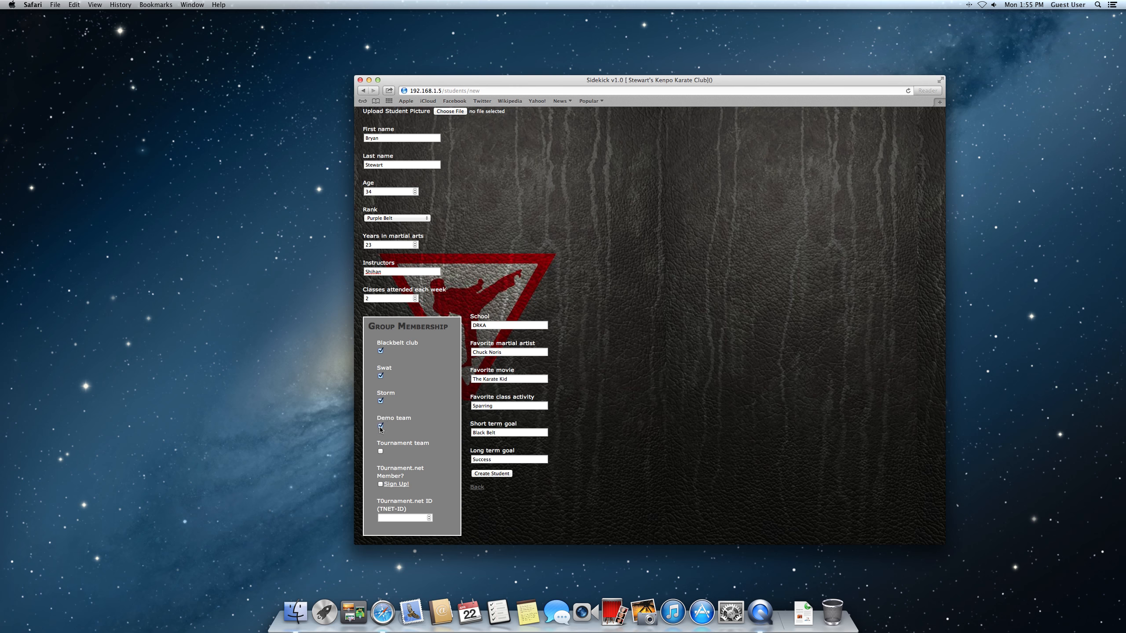
pyautogui.click(380, 451)
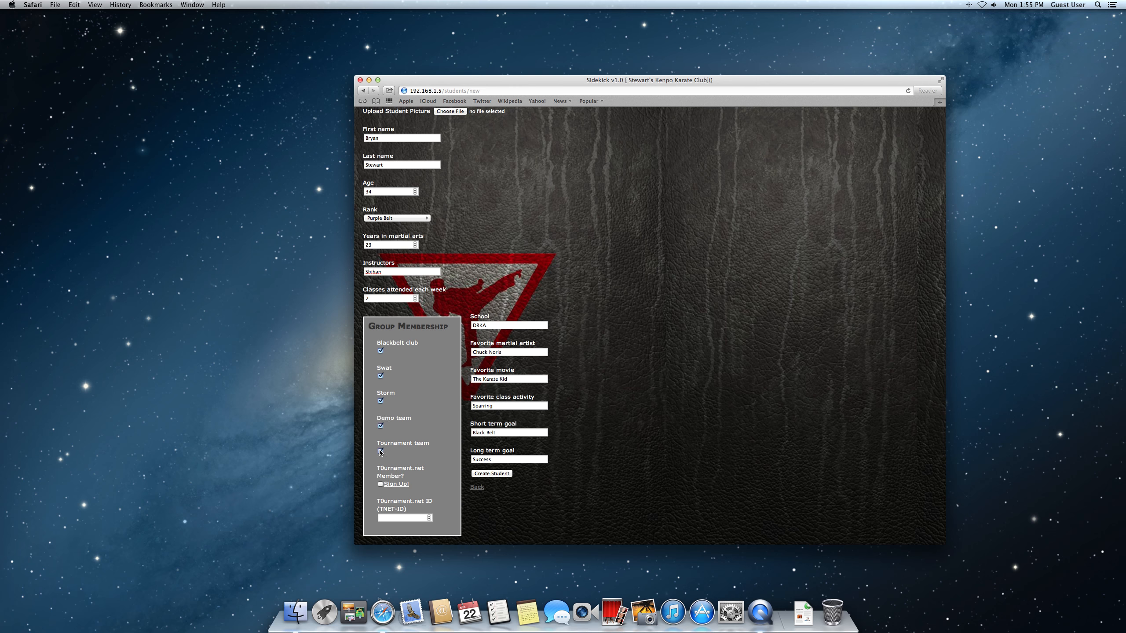
pyautogui.click(381, 451)
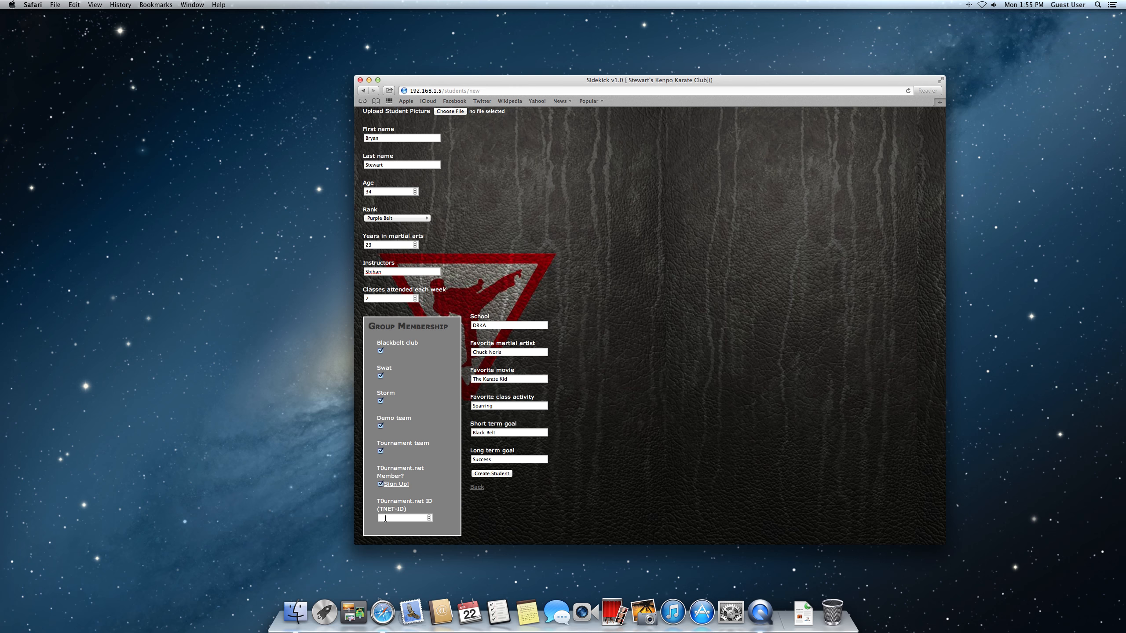
pyautogui.write('1041')
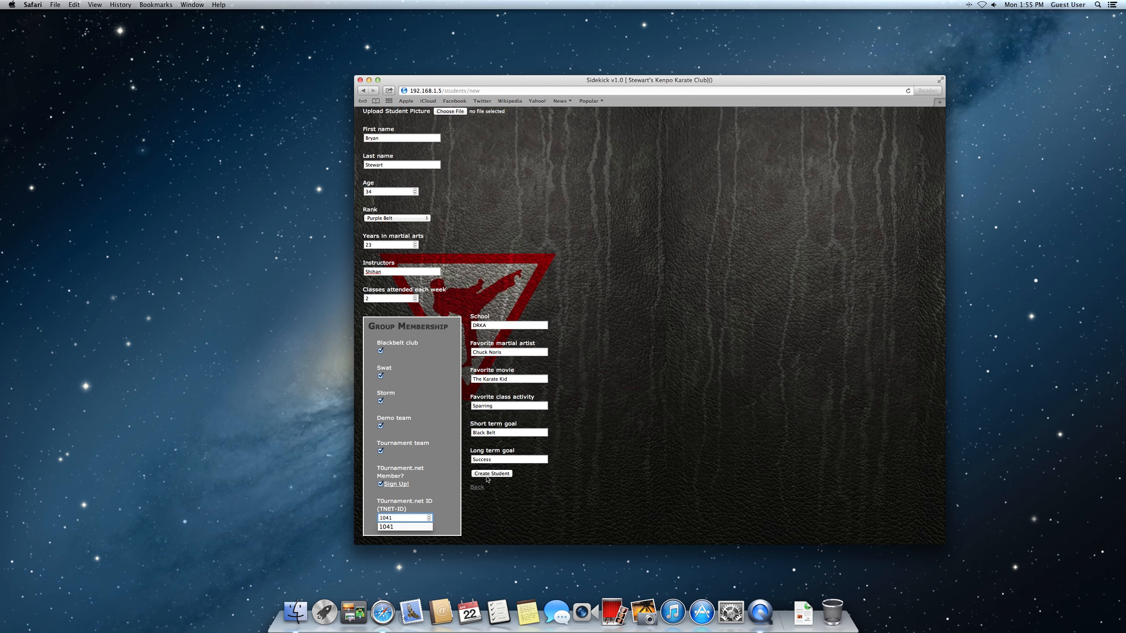
pyautogui.click(492, 474)
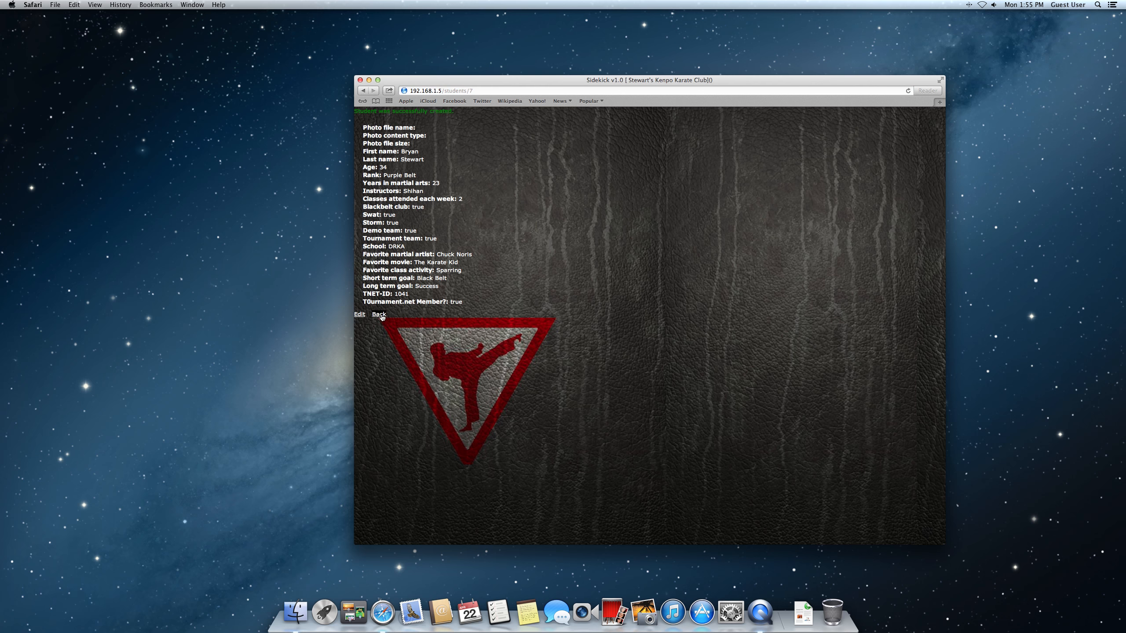
pyautogui.click(377, 315)
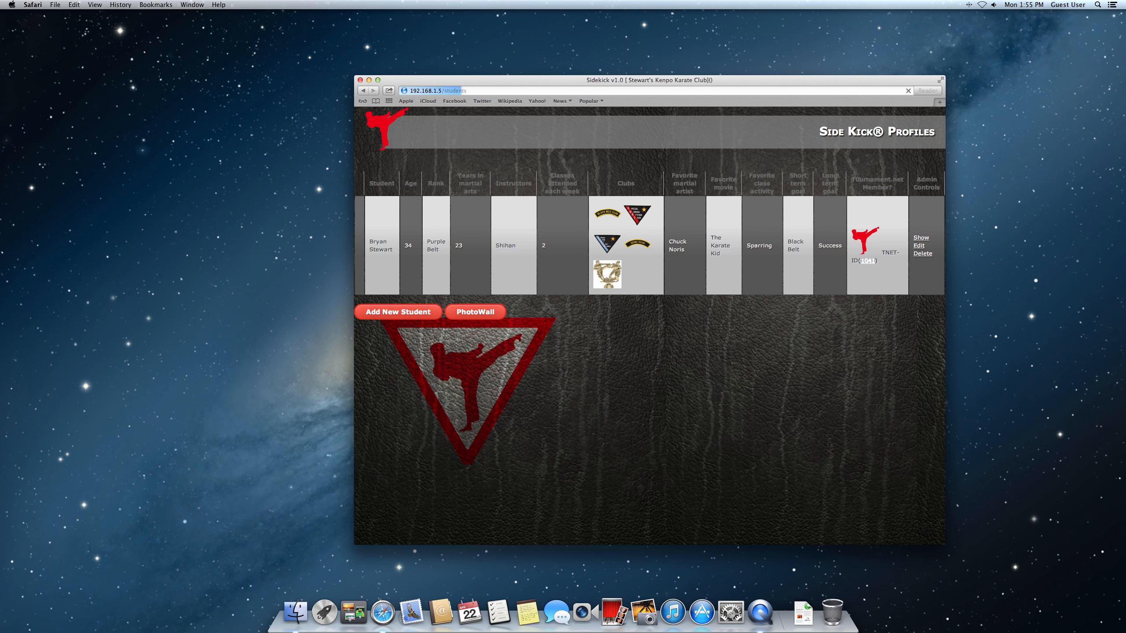